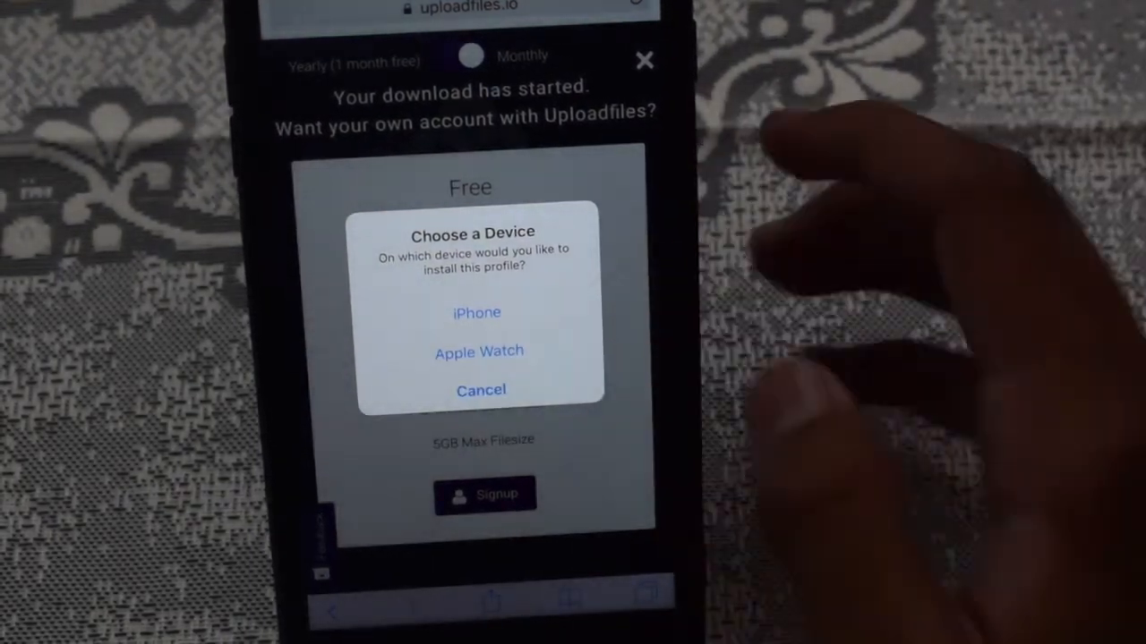
Choose iPhone as the device for installing the beta software profile
{"action": "left_click", "coordinate": [477, 312]}
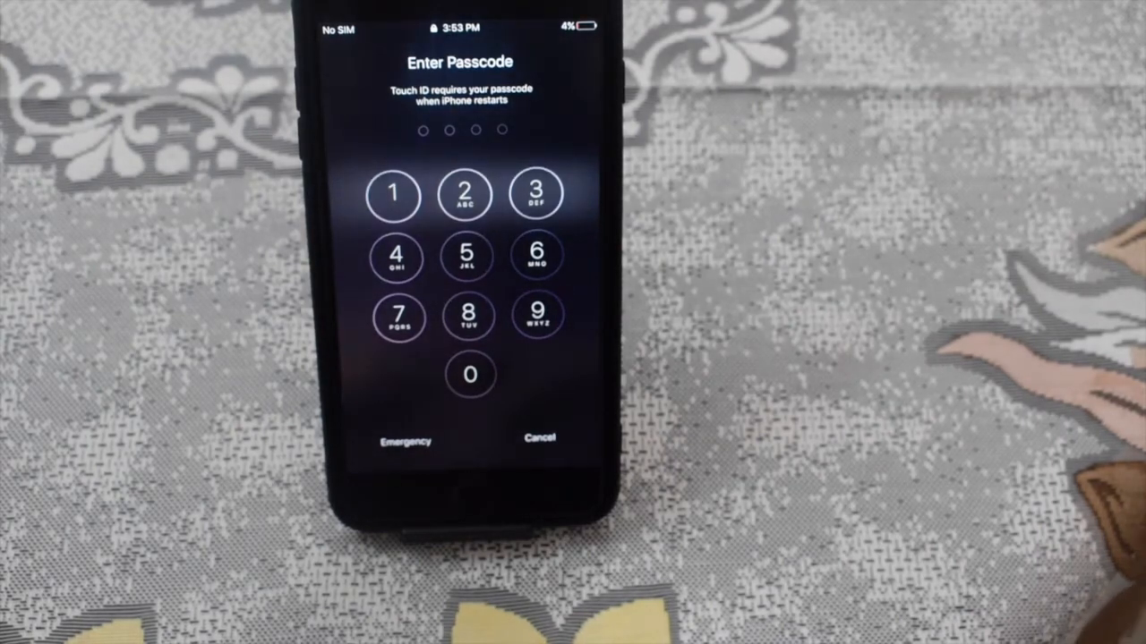
{"action": "left_click", "coordinate": [465, 196]}
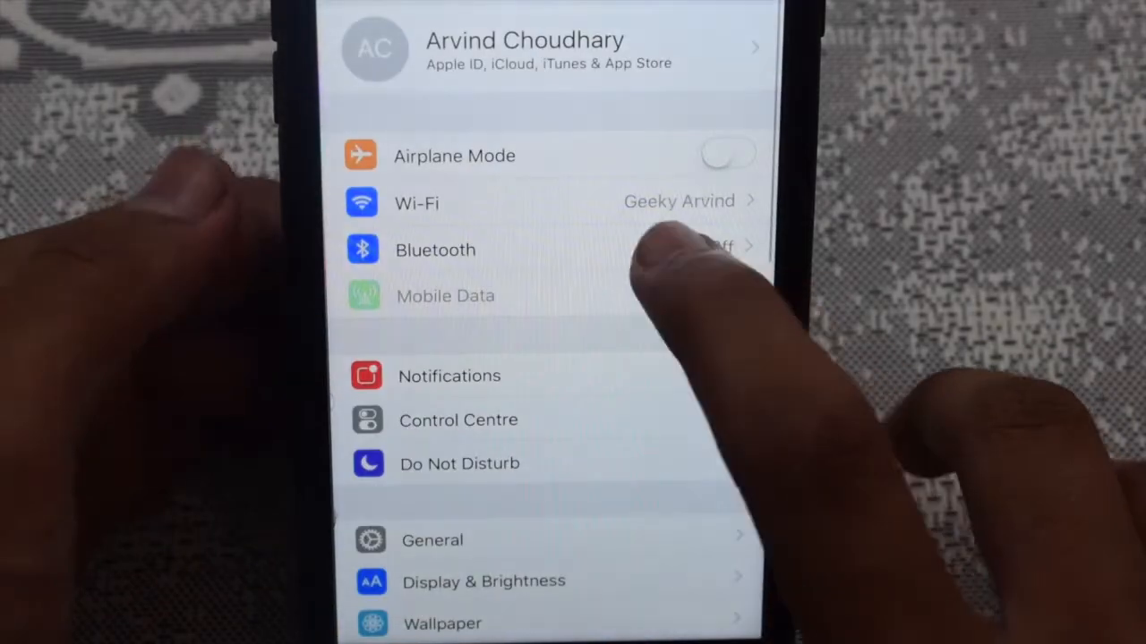
Scroll General settings to reveal the iOS Beta Software Profile row under Profile
{"action": "scroll", "scroll_direction": "down", "scroll_amount": 3}
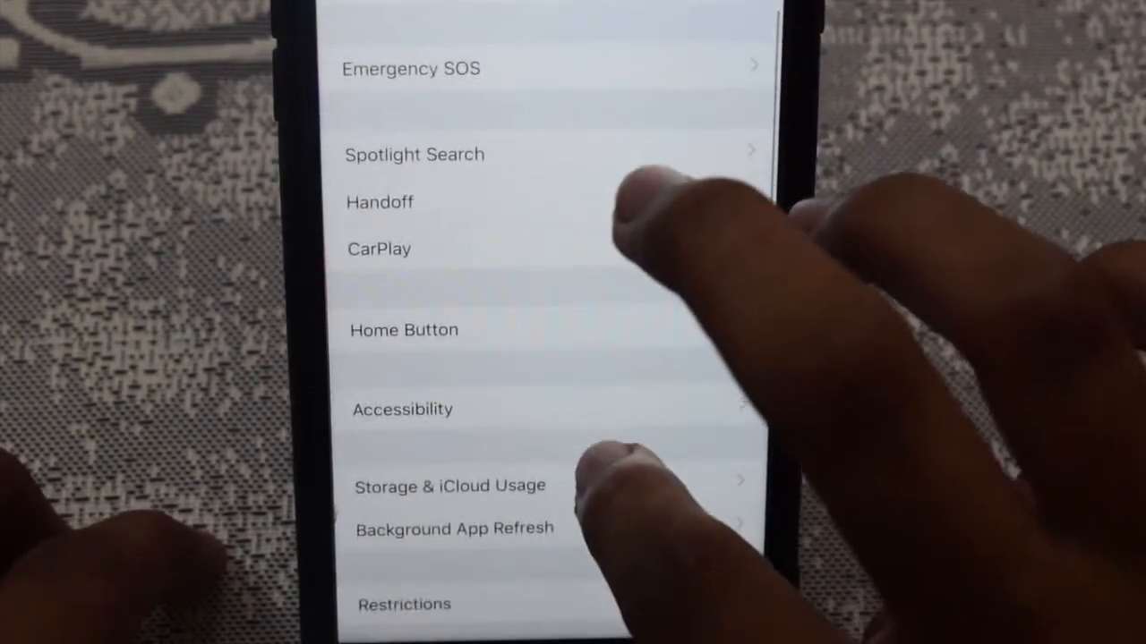
{"action": "scroll", "scroll_direction": "up", "scroll_amount": 3}
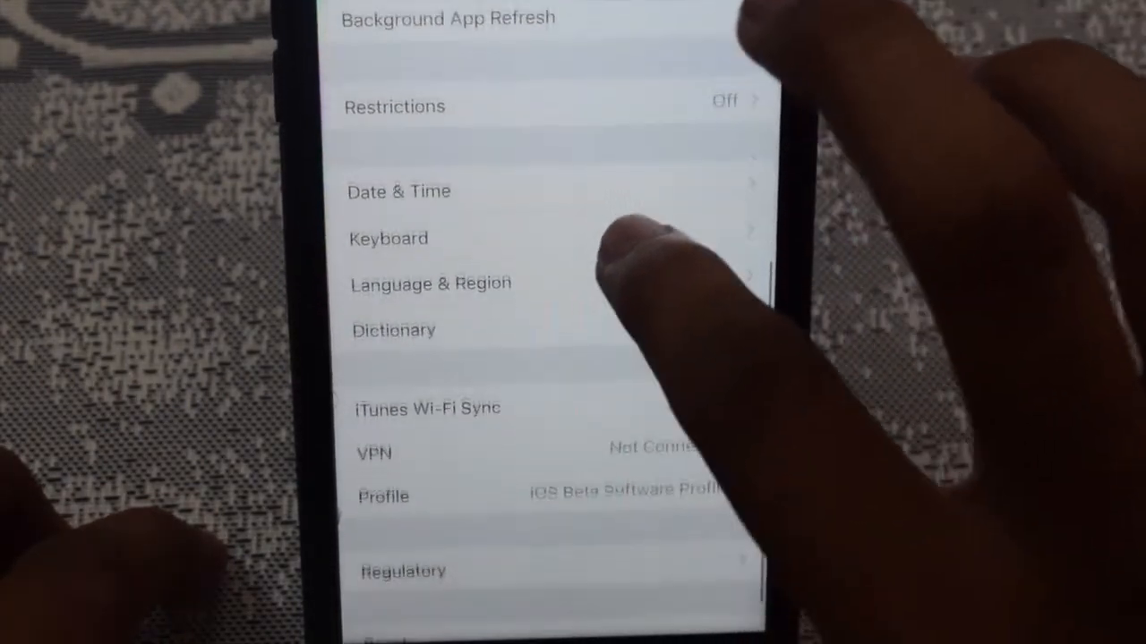